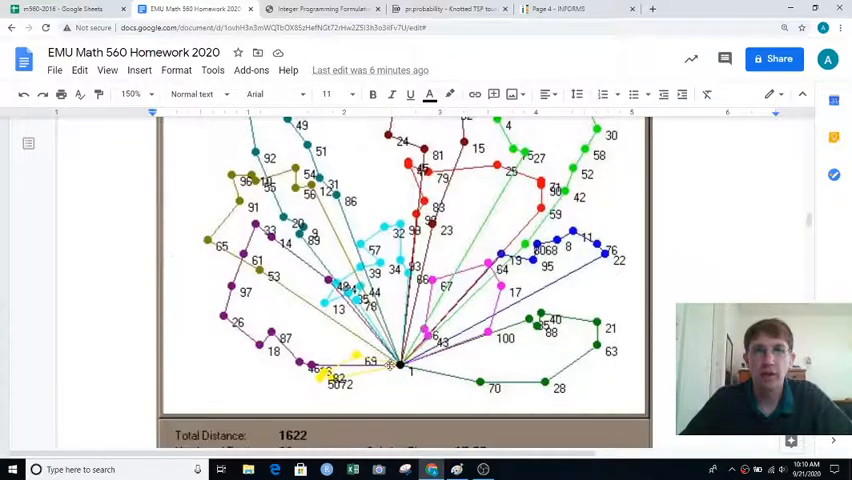
{"action": "scroll", "scroll_direction": "down", "scroll_amount": 3}
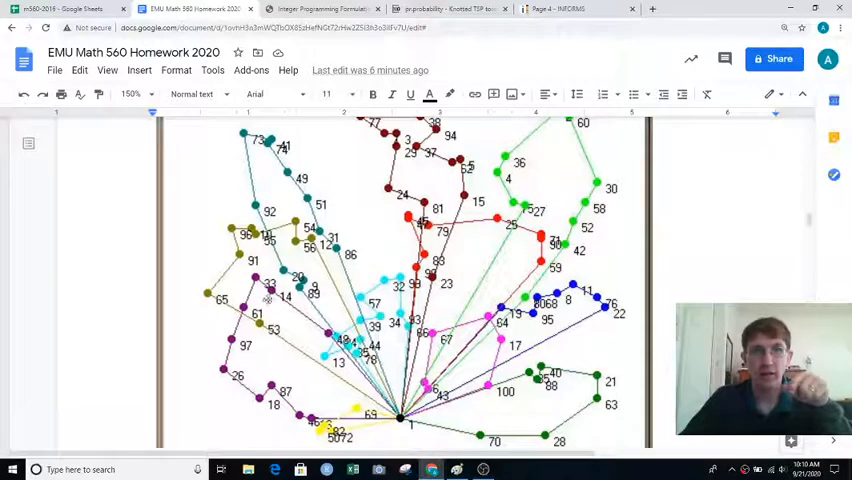
{"action": "mouse_move", "coordinate": [260, 326]}
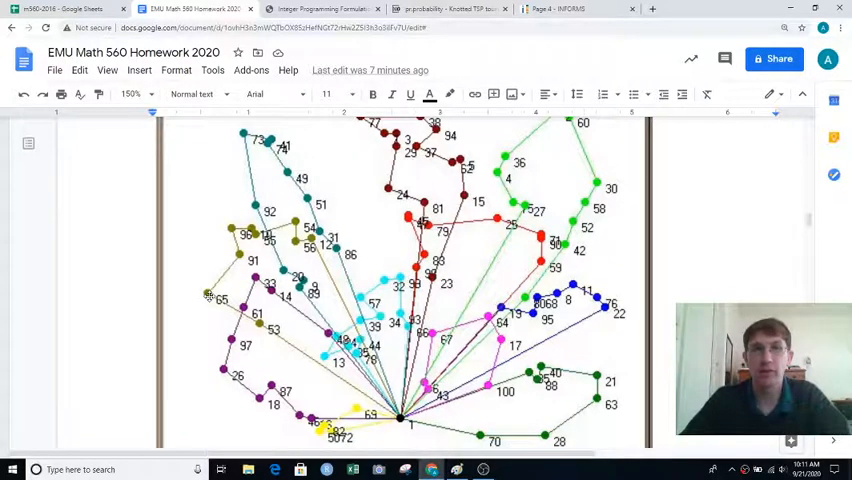
{"action": "scroll", "scroll_direction": "down", "scroll_amount": 3}
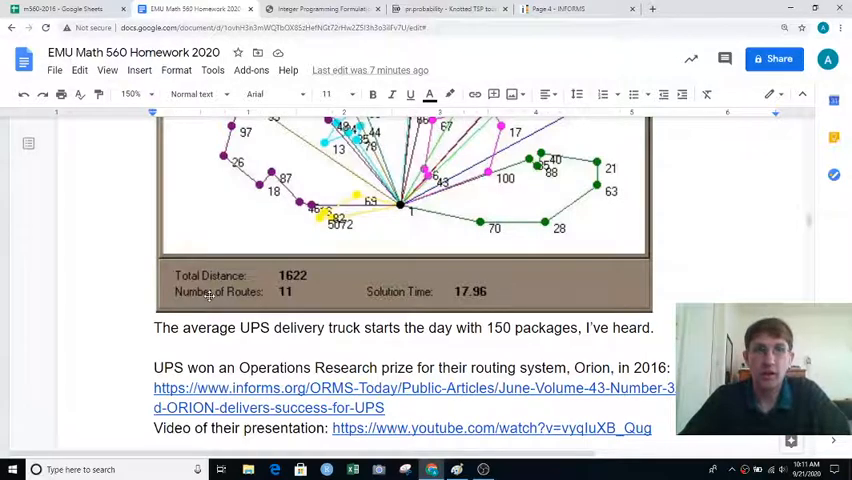
{"action": "mouse_move", "coordinate": [253, 327]}
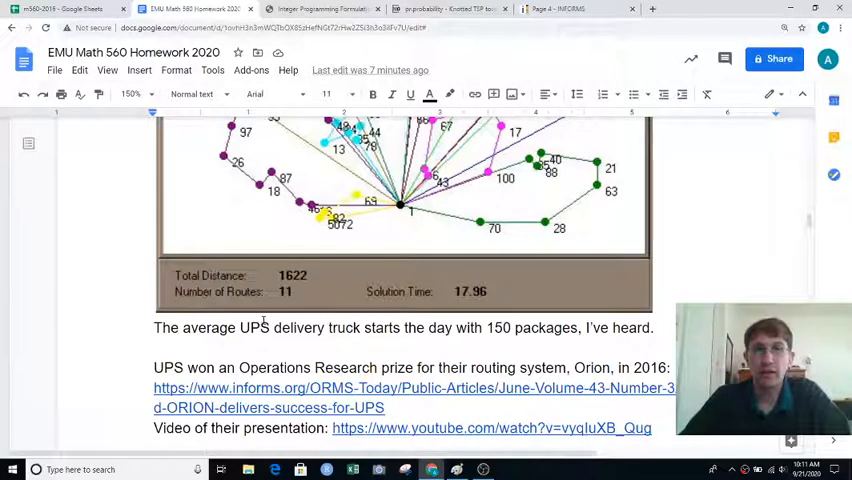
{"action": "mouse_move", "coordinate": [343, 328]}
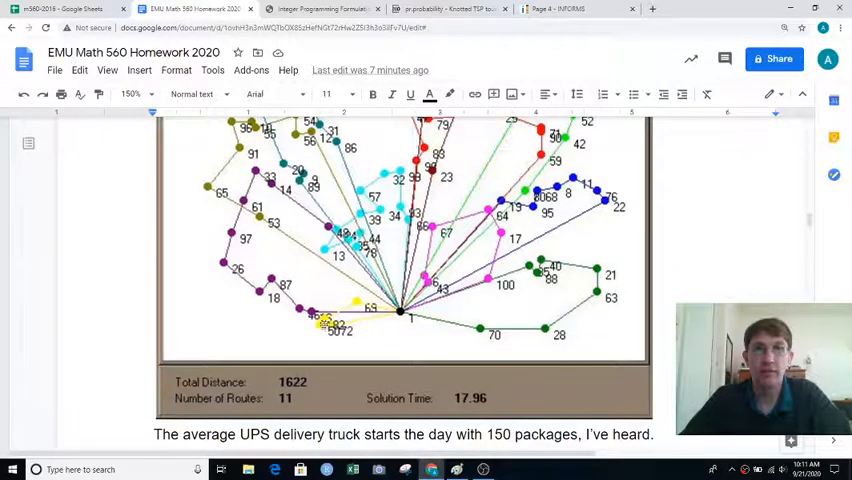
{"action": "scroll", "scroll_direction": "down", "scroll_amount": 3}
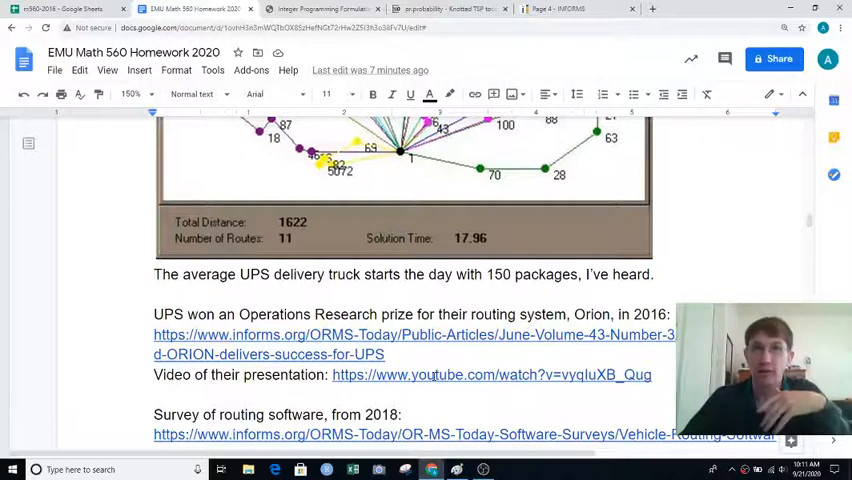
{"action": "scroll", "scroll_direction": "up", "scroll_amount": 3}
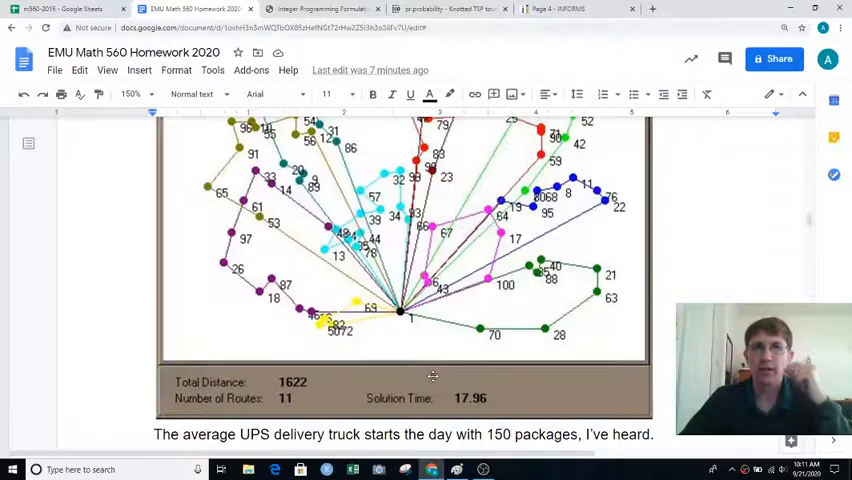
{"action": "mouse_move", "coordinate": [396, 326]}
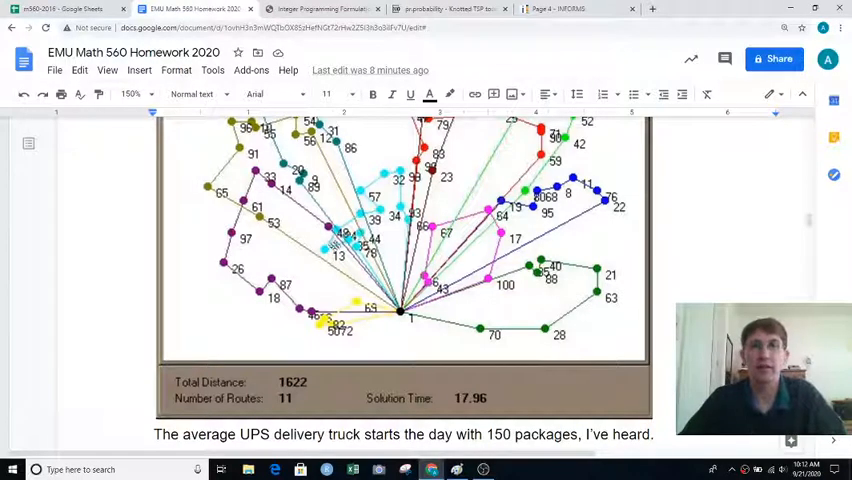
{"action": "scroll", "scroll_direction": "down", "scroll_amount": 3}
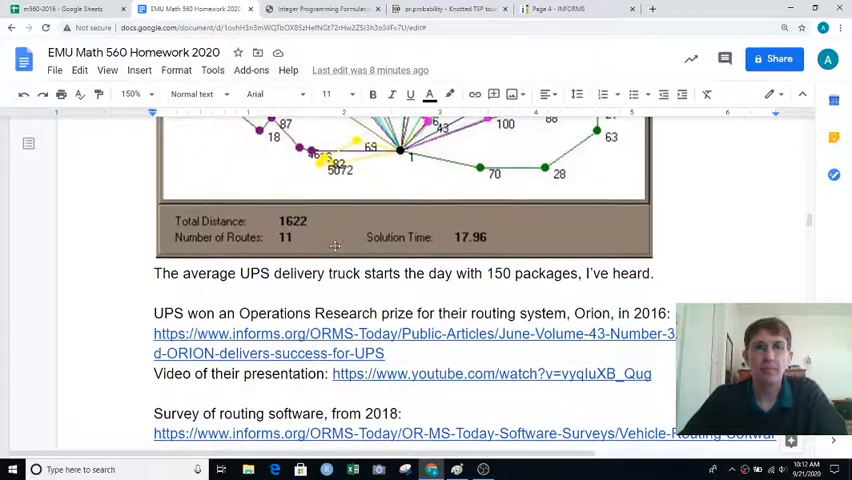
{"action": "scroll", "scroll_direction": "down", "scroll_amount": 3}
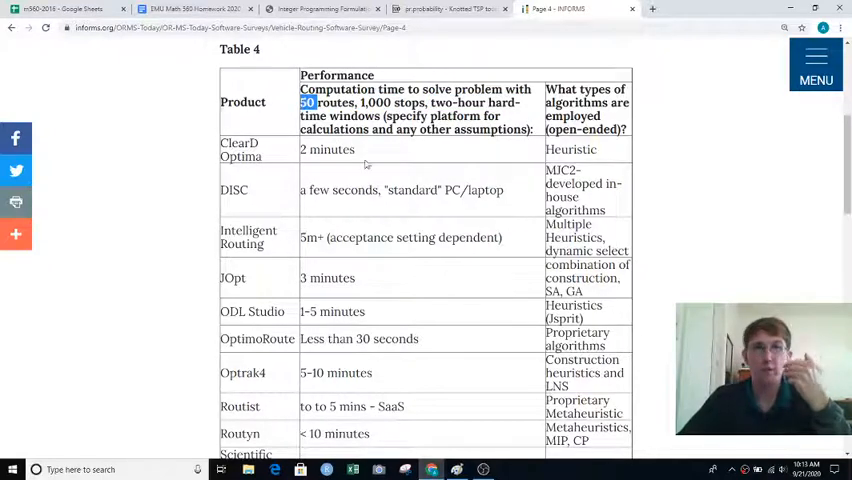
{"action": "scroll", "scroll_direction": "down", "scroll_amount": 3}
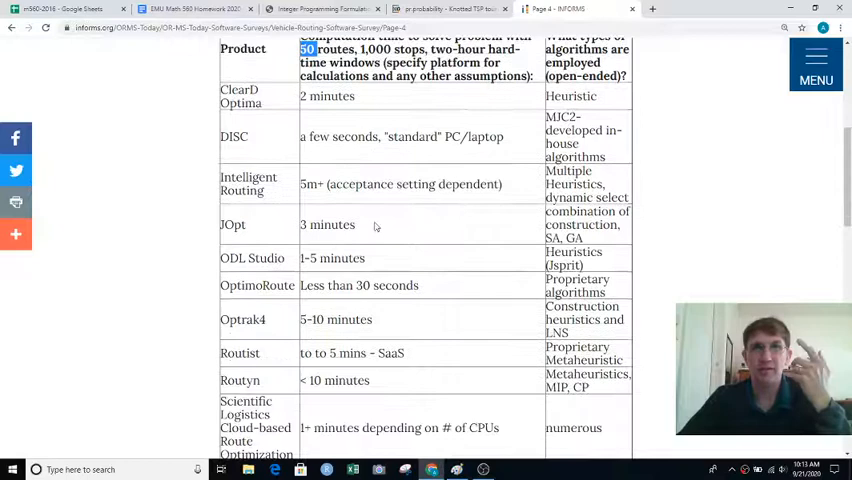
{"action": "mouse_move", "coordinate": [405, 311]}
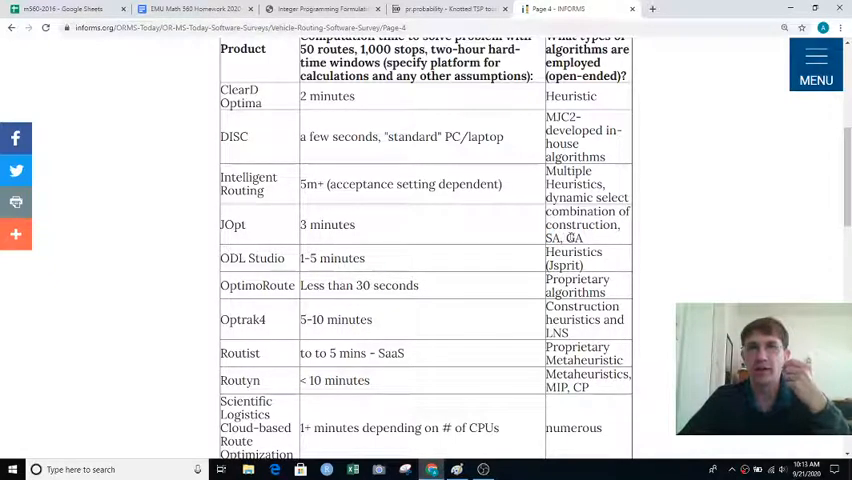
{"action": "double_click", "coordinate": [574, 238]}
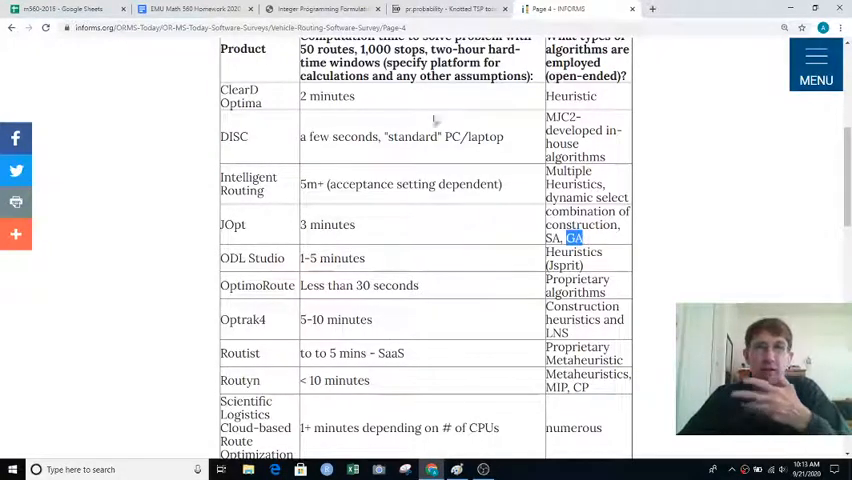
{"action": "mouse_move", "coordinate": [393, 248]}
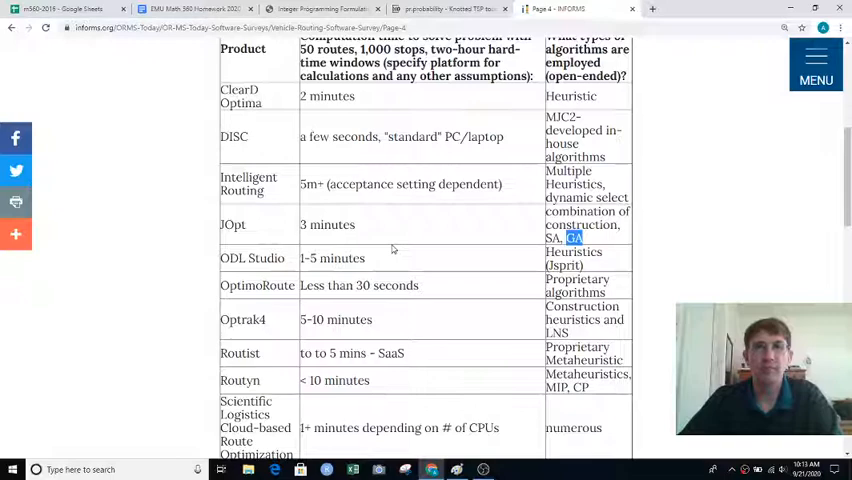
{"action": "left_click", "coordinate": [200, 7]}
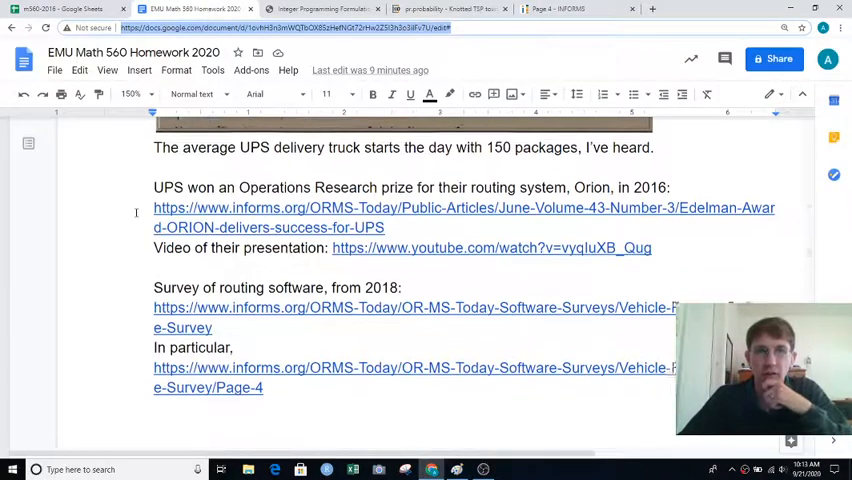
{"action": "scroll", "scroll_direction": "down", "scroll_amount": 3}
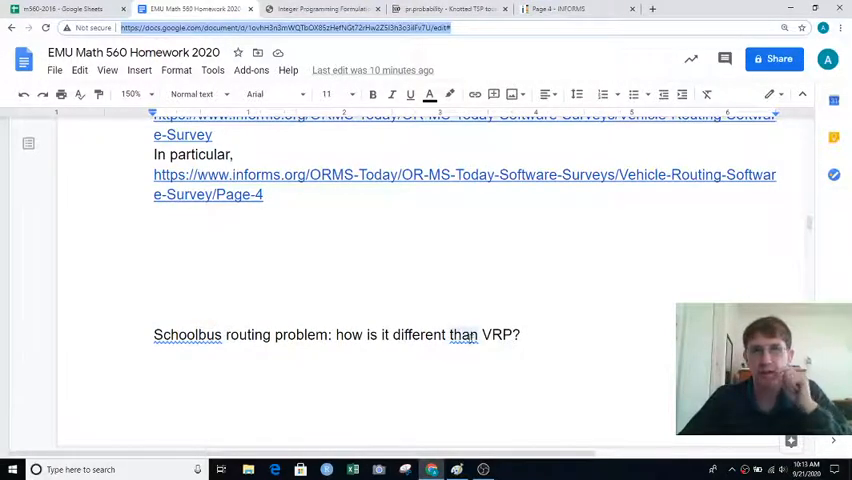
{"action": "scroll", "scroll_direction": "down", "scroll_amount": 3}
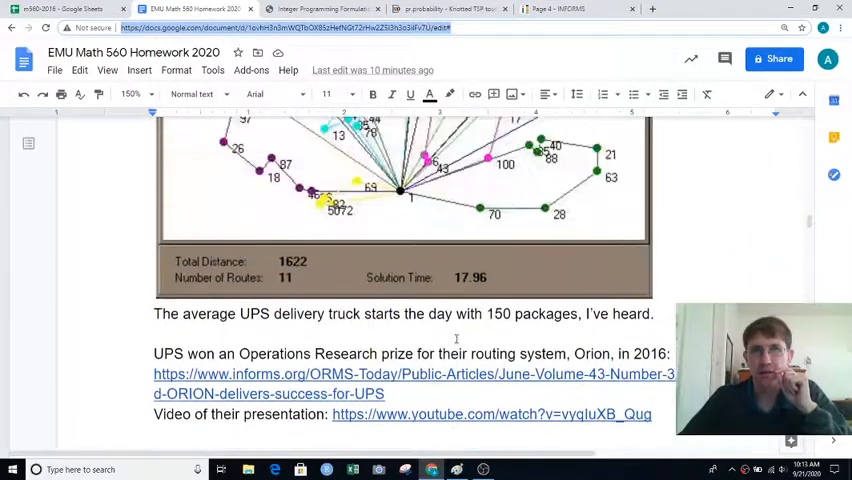
{"action": "scroll", "scroll_direction": "up", "scroll_amount": 3}
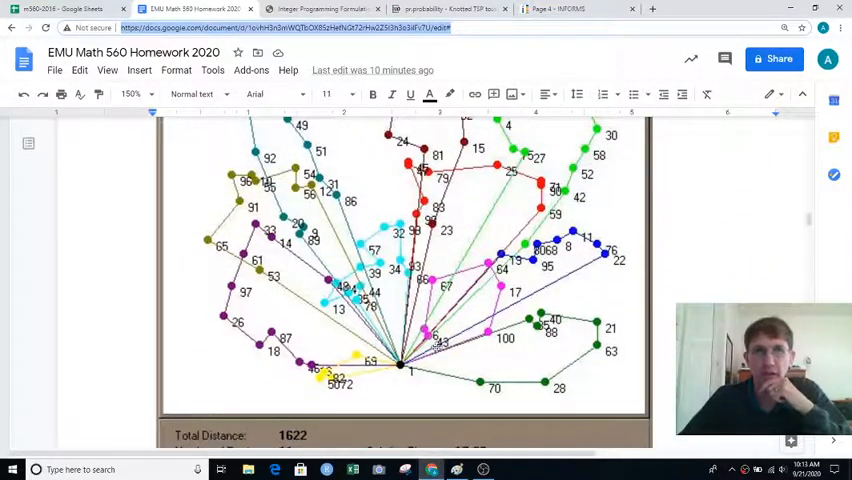